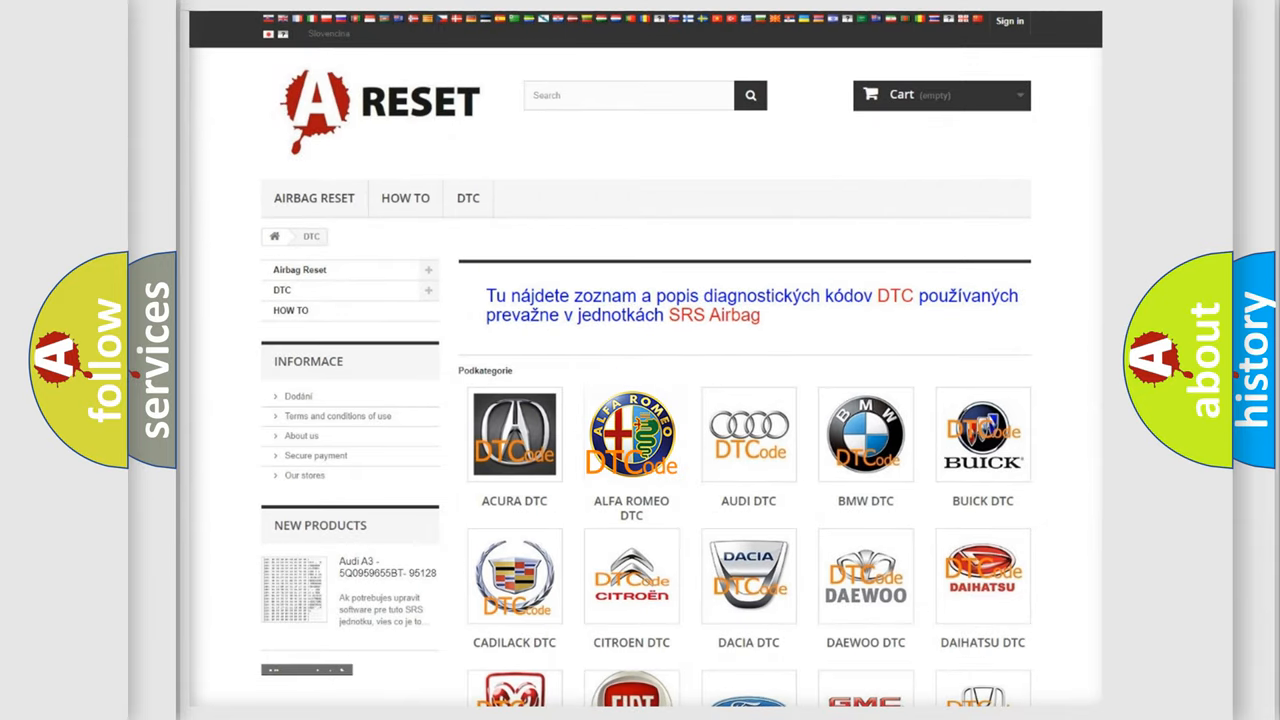
# Open the ALFA ROMEO DTC tile and scroll down its B, C and P code list
pyautogui.click(632, 434)
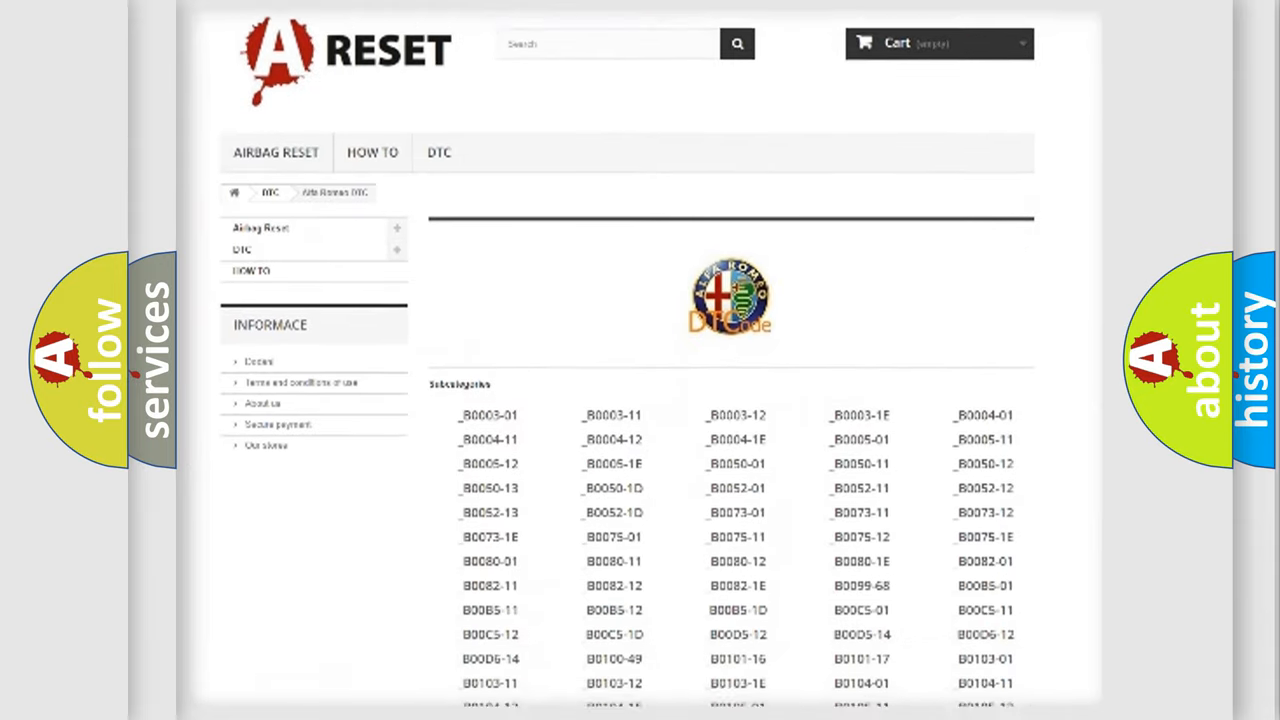
pyautogui.scroll(-3)
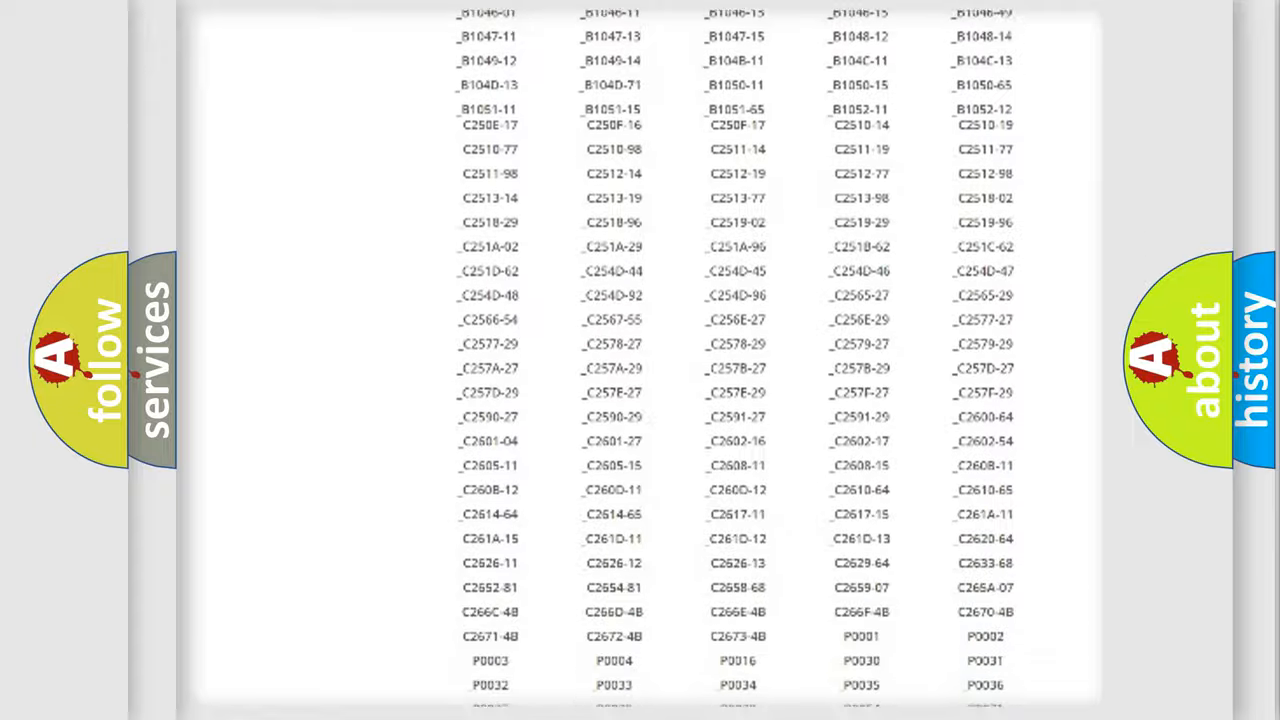